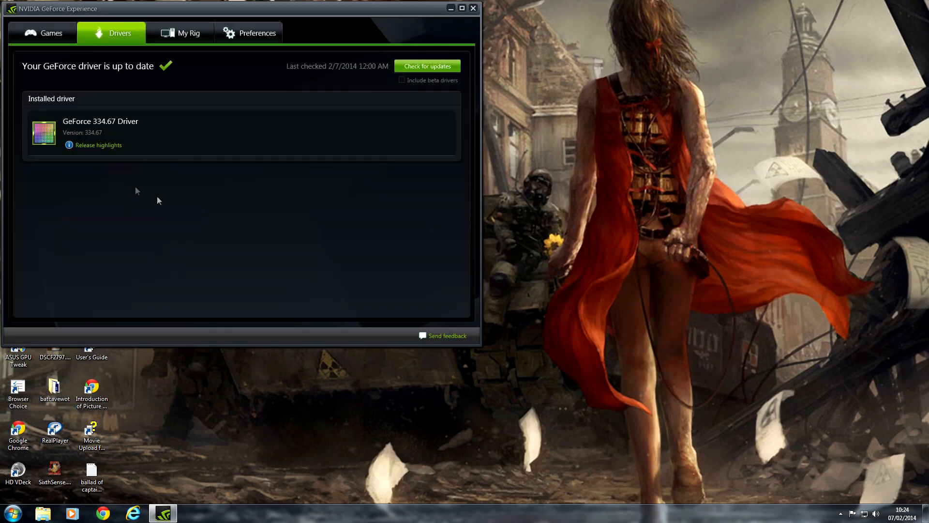
- Show the 334.67 Beta release highlights, then toggle ShadowPlay on and off and close its panel
{"action": "left_click", "coordinate": [97, 146]}
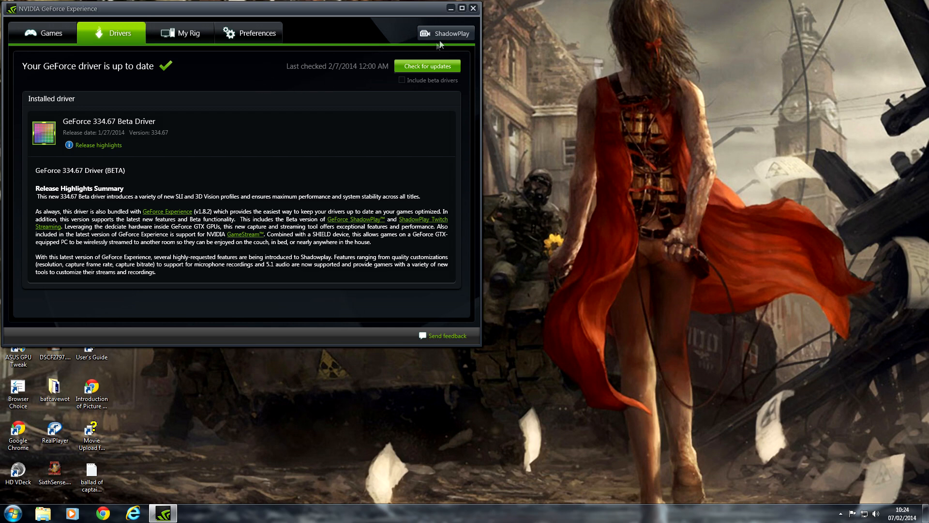
{"action": "left_click", "coordinate": [445, 33]}
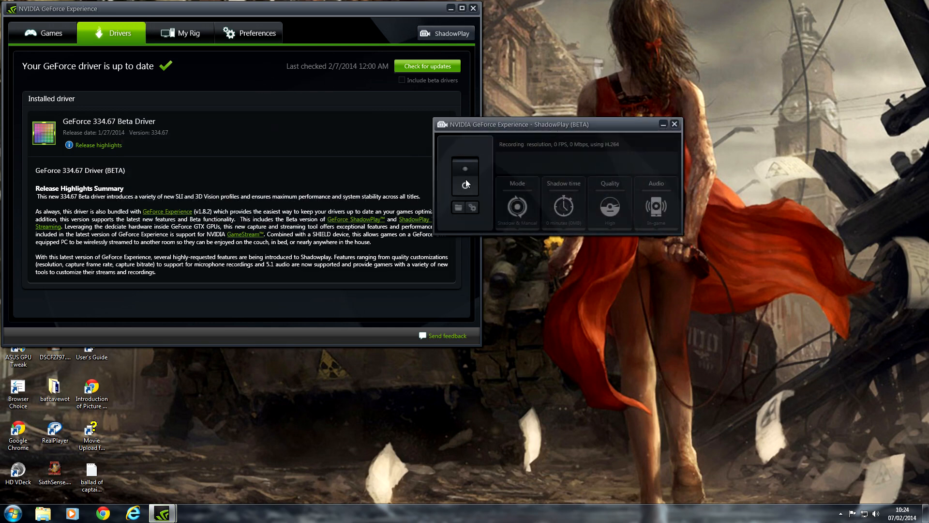
{"action": "left_click", "coordinate": [465, 172]}
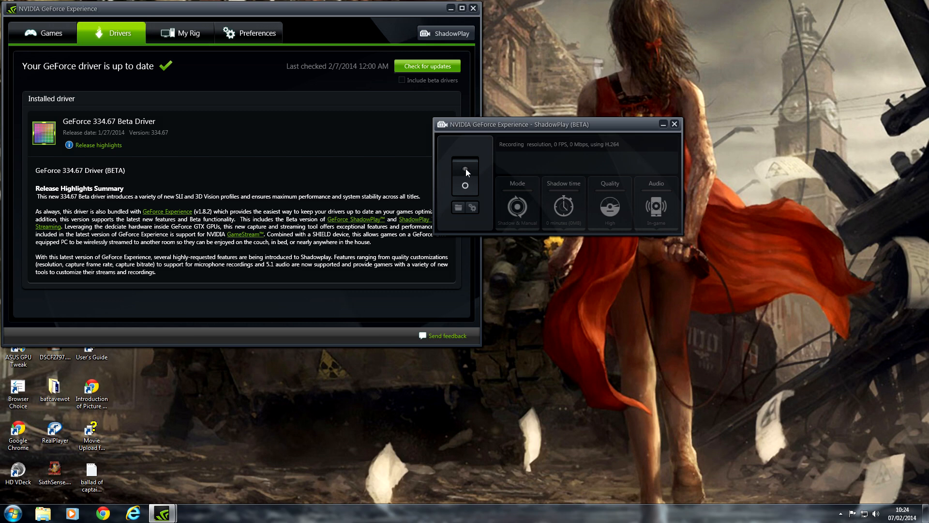
{"action": "left_click", "coordinate": [466, 173]}
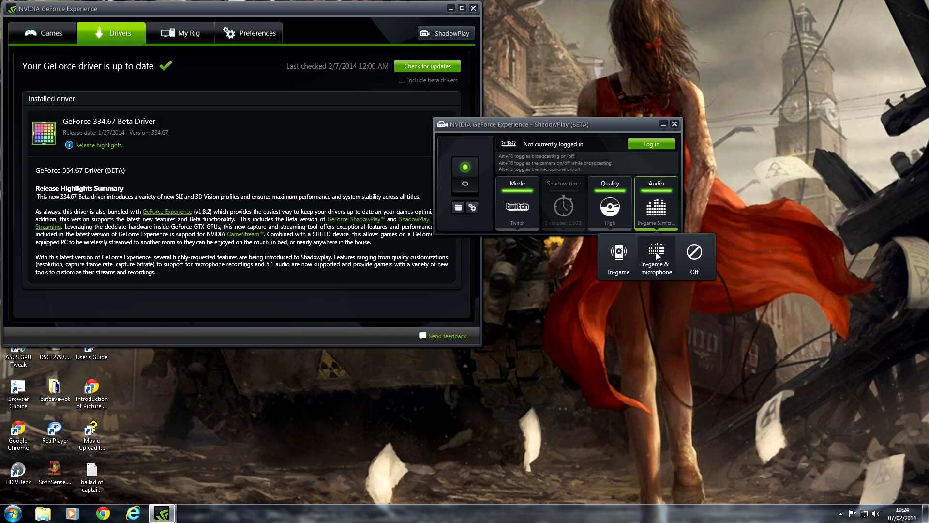
{"action": "mouse_move", "coordinate": [679, 136]}
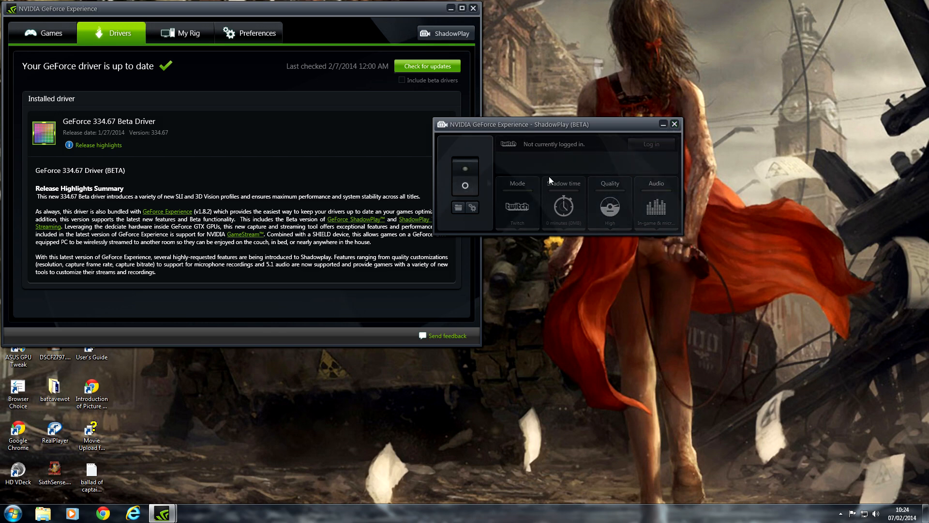
{"action": "left_click", "coordinate": [674, 124]}
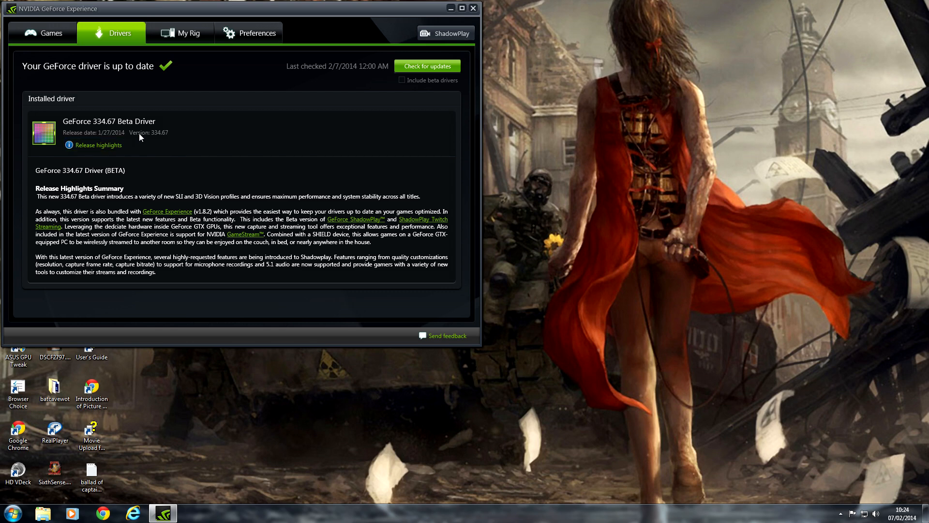
{"action": "mouse_move", "coordinate": [102, 127]}
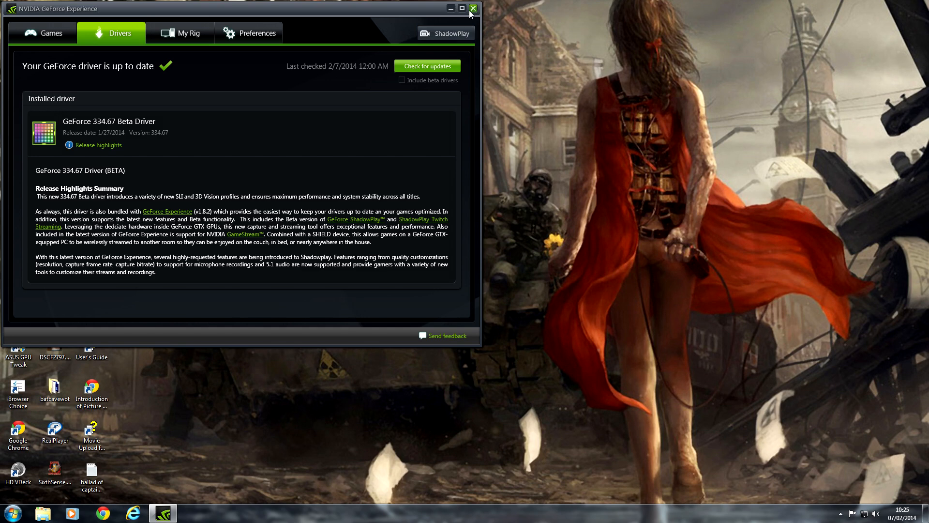
- Close GeForce Experience and bring up the Windows Start menu
{"action": "left_click", "coordinate": [473, 8]}
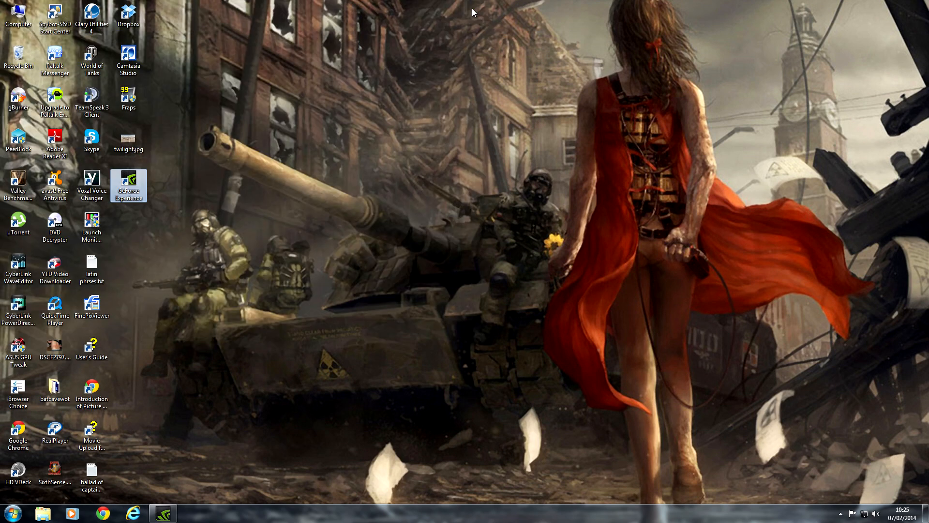
{"action": "left_click", "coordinate": [42, 513]}
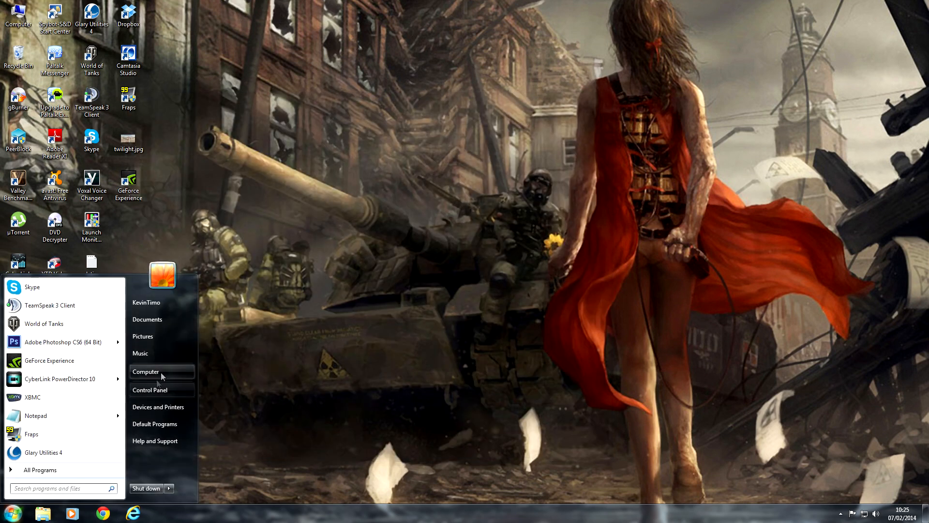
- Browse Control Panel's Uninstall a program list down to the NVIDIA entries, then close it
{"action": "left_click", "coordinate": [150, 389]}
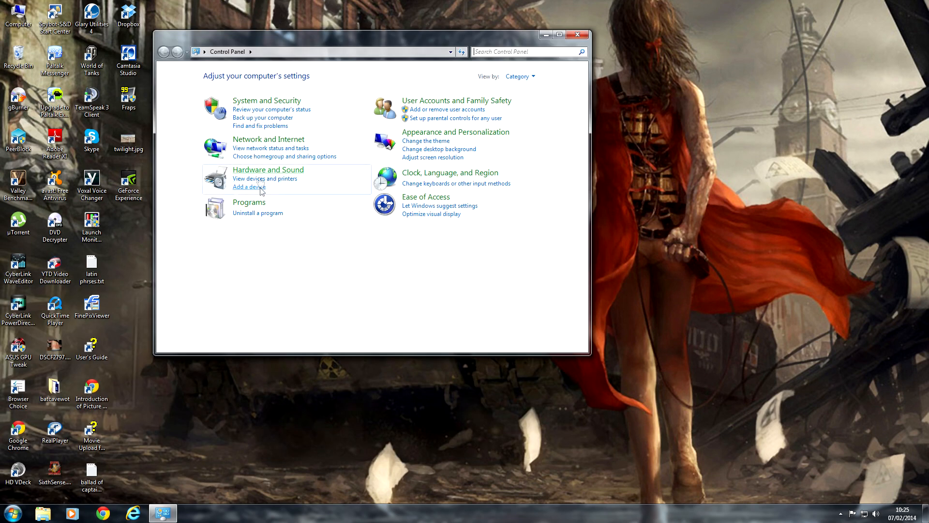
{"action": "left_click", "coordinate": [257, 213]}
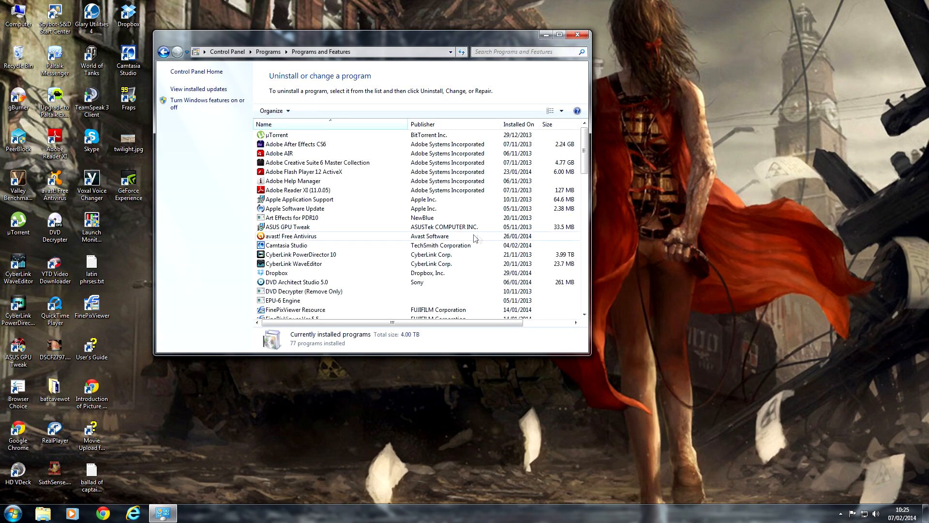
{"action": "scroll", "scroll_direction": "down", "scroll_amount": 3}
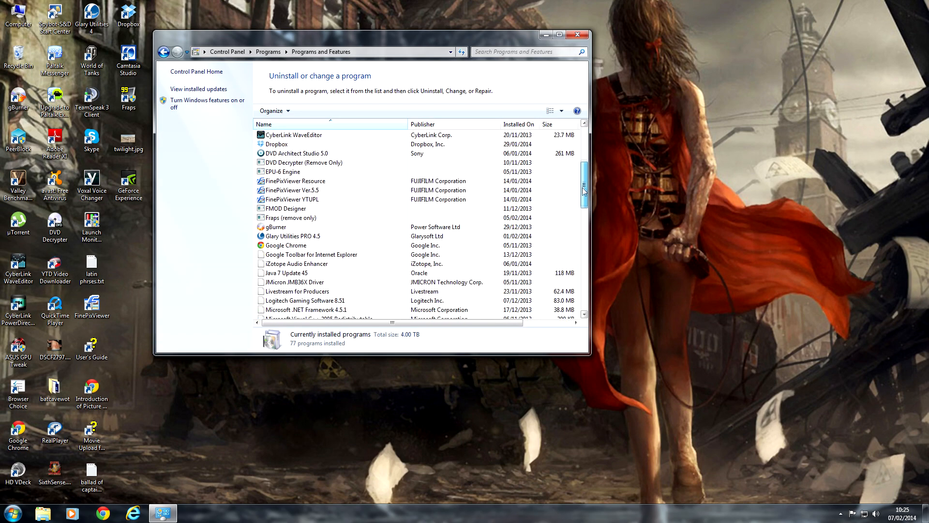
{"action": "scroll", "scroll_direction": "down", "scroll_amount": 3}
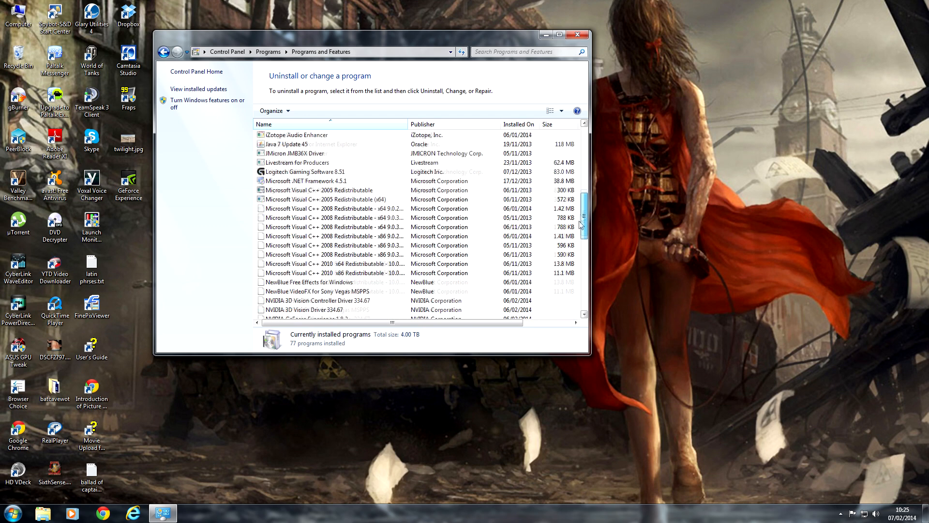
{"action": "scroll", "scroll_direction": "down", "scroll_amount": 3}
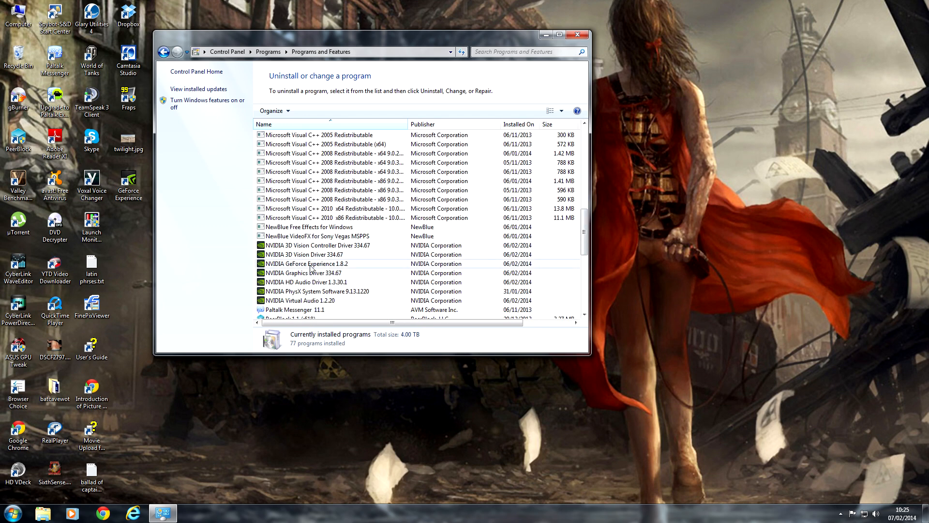
{"action": "left_click", "coordinate": [304, 273]}
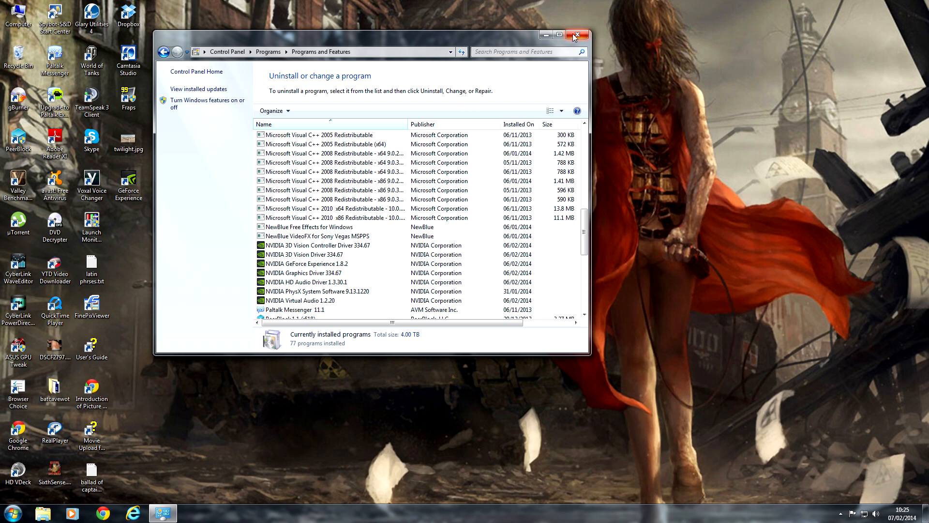
{"action": "left_click", "coordinate": [580, 35]}
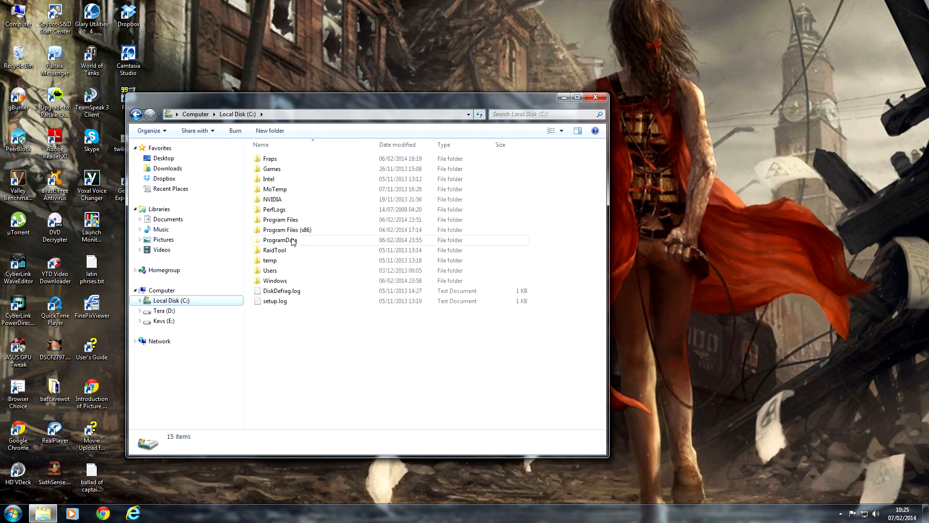
- Locate the NVIDIA Corporation folder in Program Files, then close the Explorer window
{"action": "double_click", "coordinate": [280, 219]}
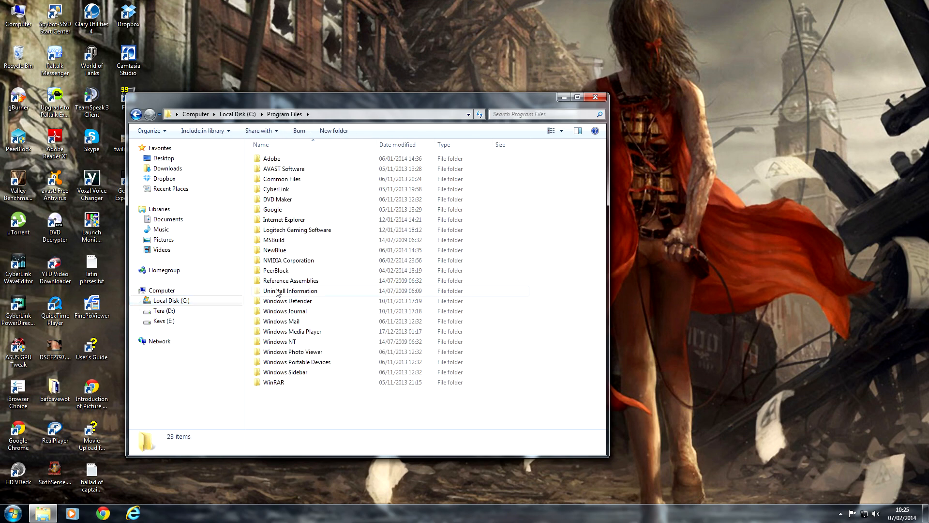
{"action": "left_click", "coordinate": [288, 261]}
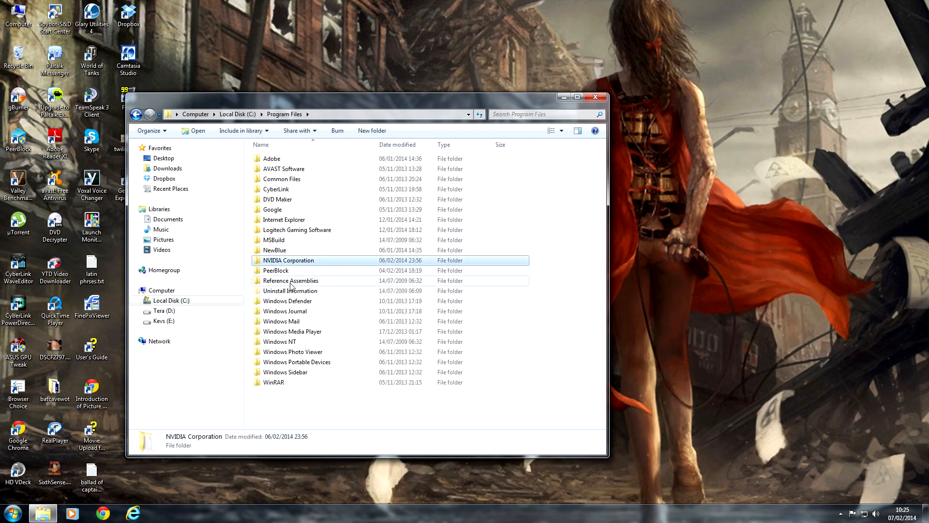
{"action": "mouse_move", "coordinate": [289, 261]}
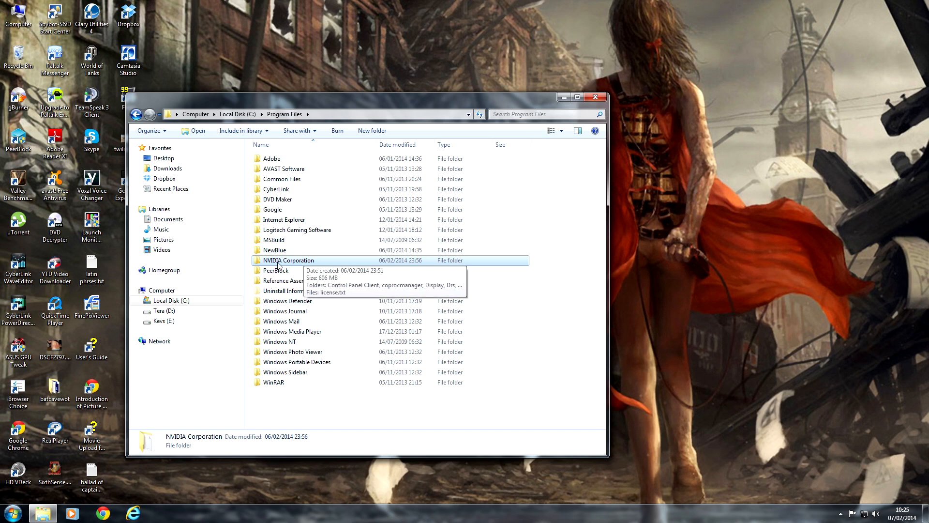
{"action": "mouse_move", "coordinate": [598, 101]}
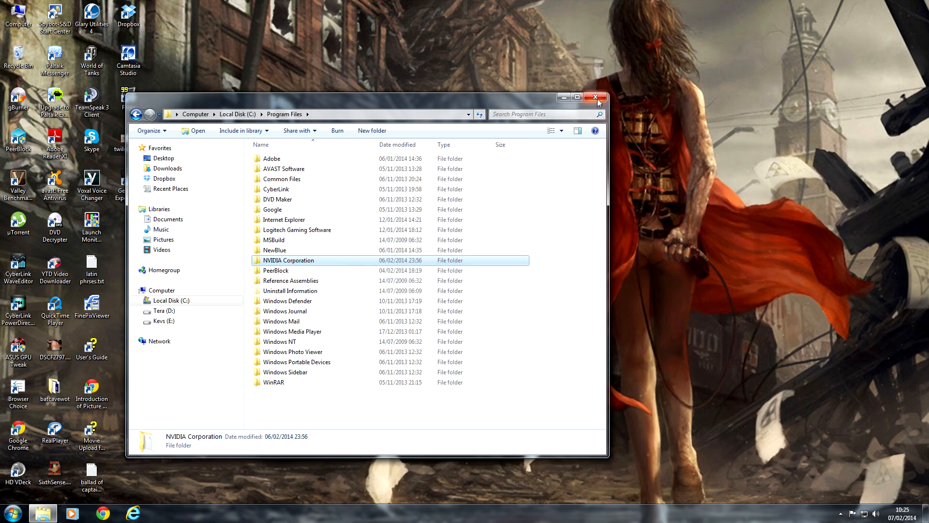
{"action": "mouse_move", "coordinate": [594, 102]}
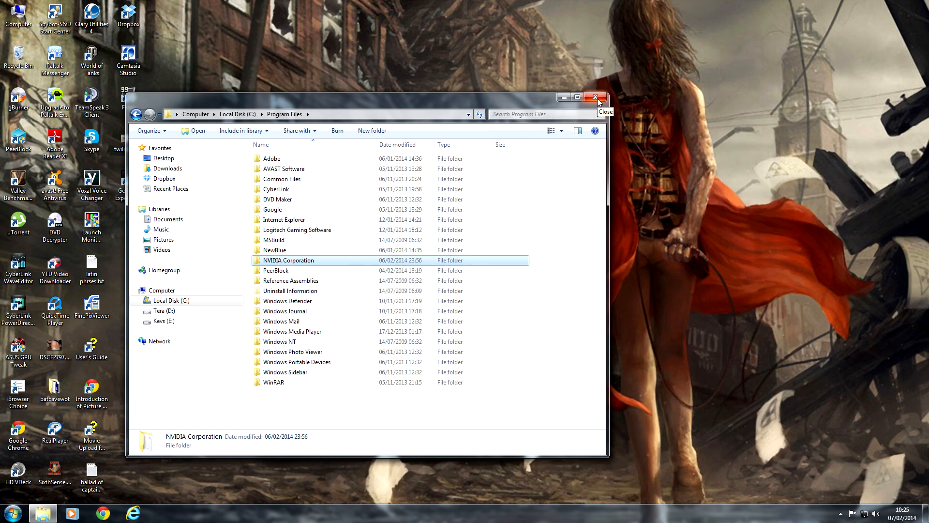
{"action": "left_click", "coordinate": [596, 97]}
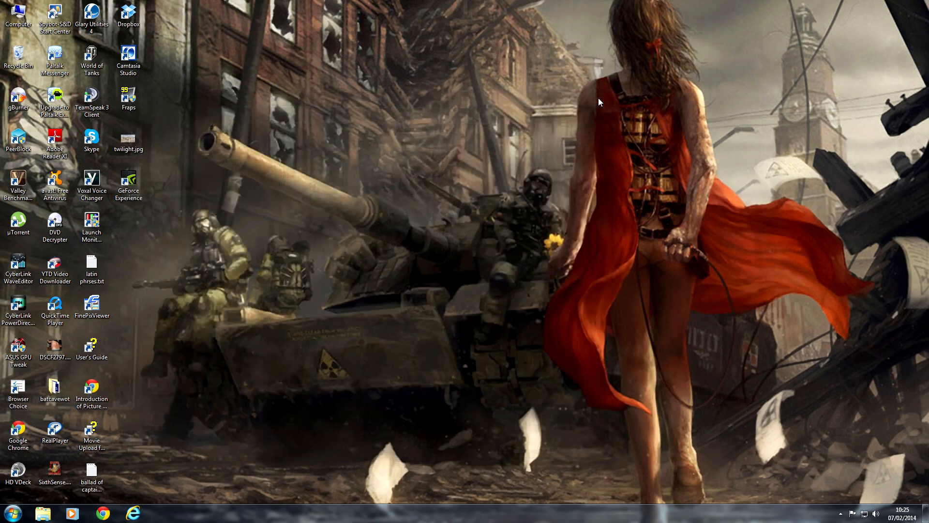
{"action": "mouse_move", "coordinate": [31, 519]}
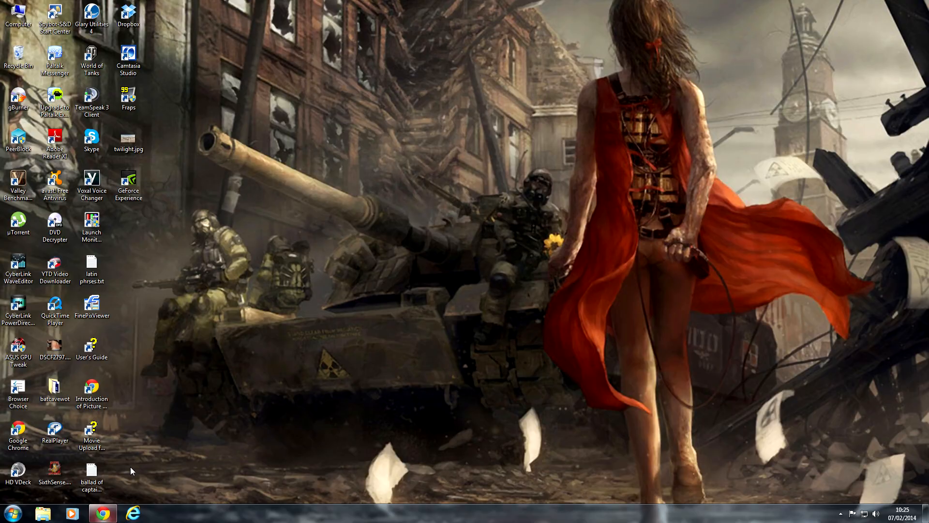
- Search Yahoo for 'nvidia' in Chrome and enter nvidia.com, choosing the United Kingdom site
{"action": "left_click", "coordinate": [85, 513]}
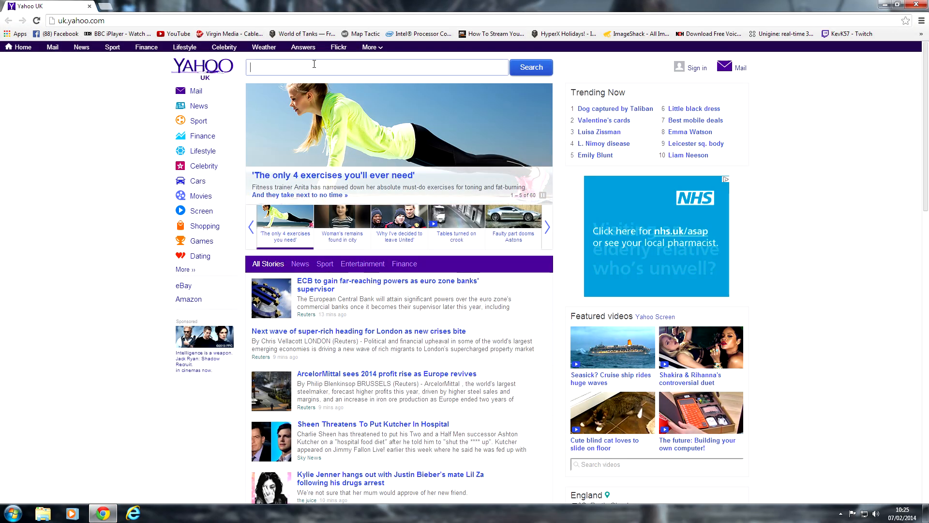
{"action": "type", "text": "nvidi"}
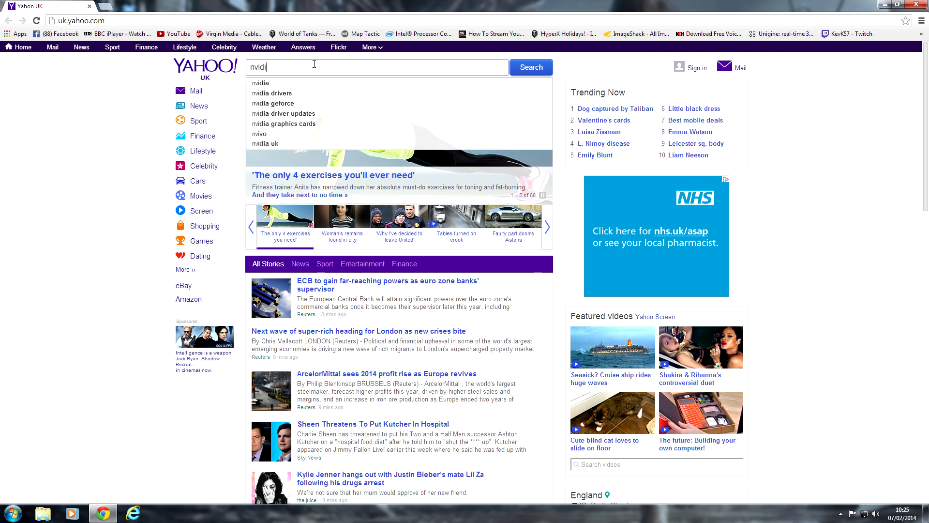
{"action": "left_click", "coordinate": [529, 67]}
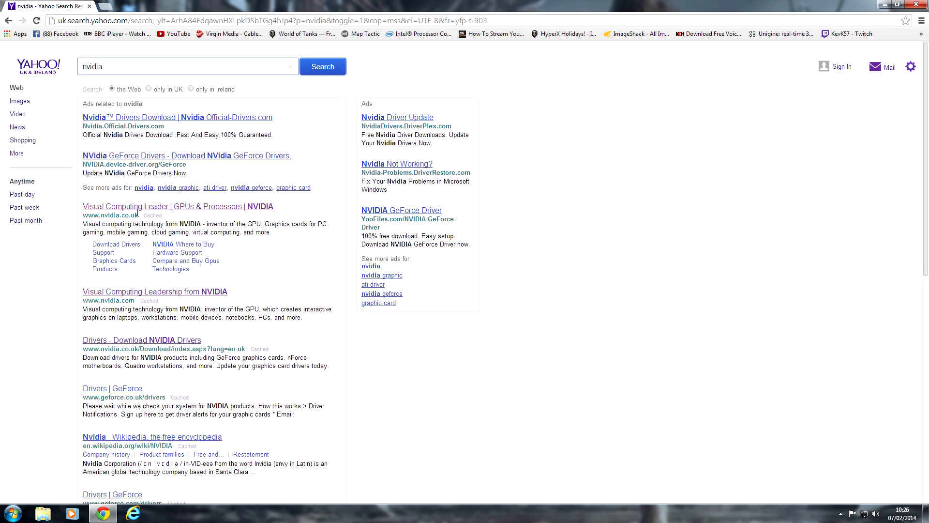
{"action": "mouse_move", "coordinate": [155, 291]}
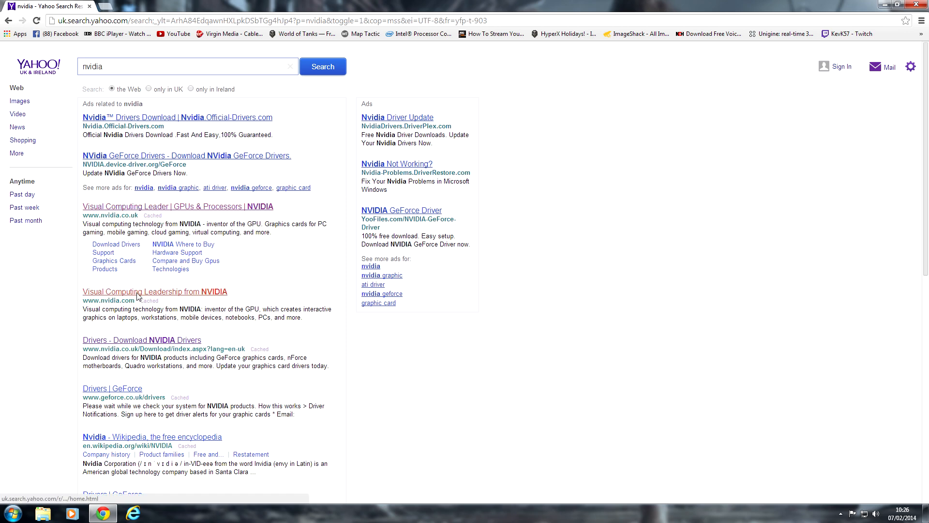
{"action": "left_click", "coordinate": [154, 292]}
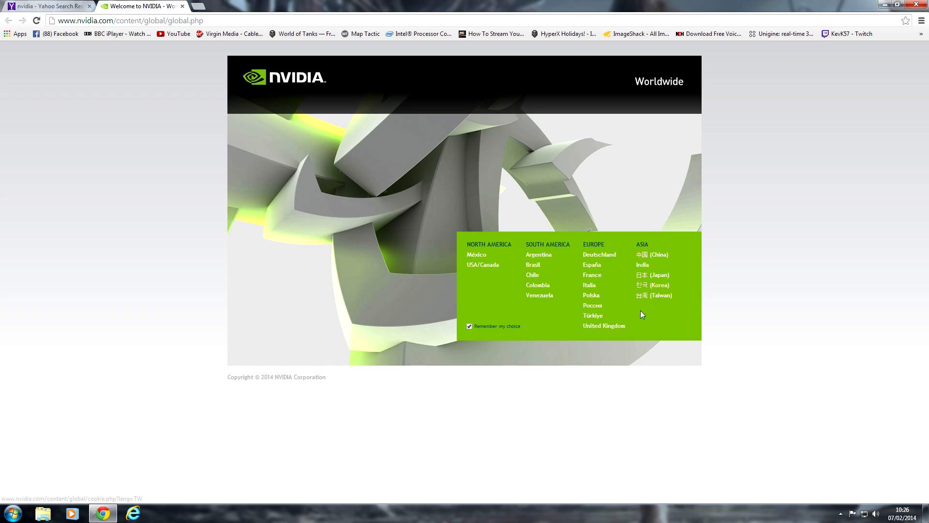
{"action": "left_click", "coordinate": [605, 325]}
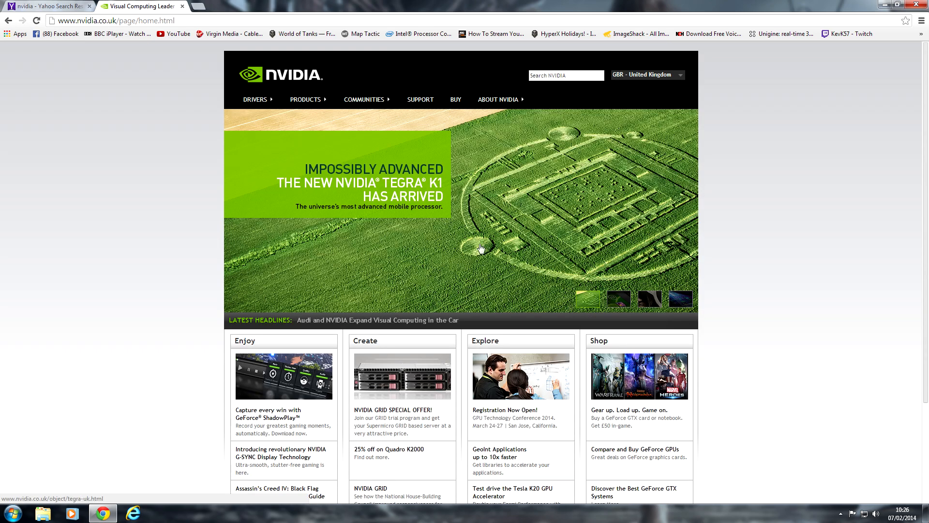
- Go to Download Drivers, then reach the GeForce 334.67 BETA page from the saved bookmark
{"action": "left_click", "coordinate": [254, 99]}
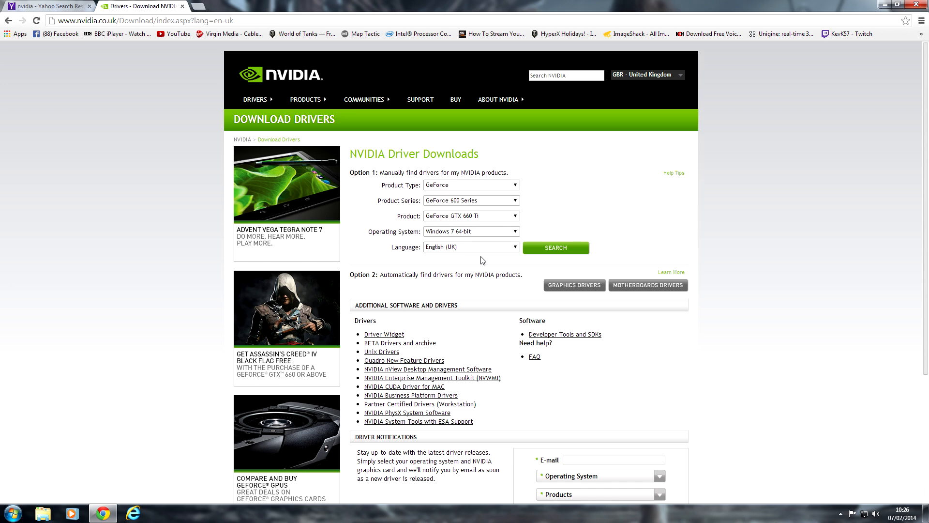
{"action": "left_click", "coordinate": [918, 33]}
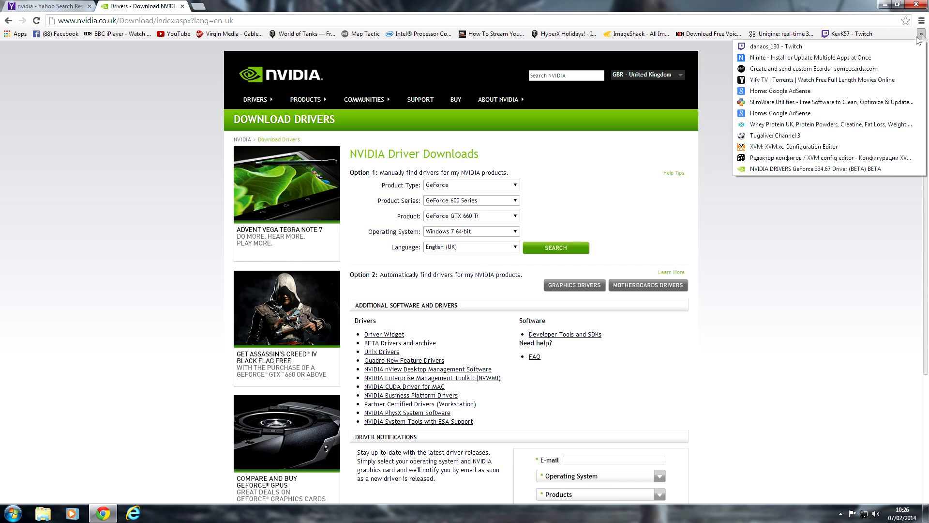
{"action": "left_click", "coordinate": [805, 169]}
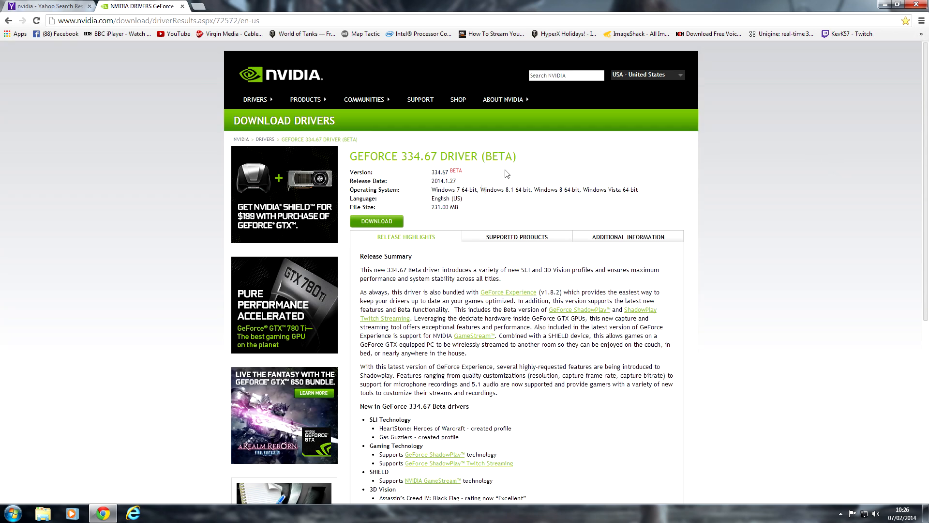
{"action": "mouse_move", "coordinate": [497, 187]}
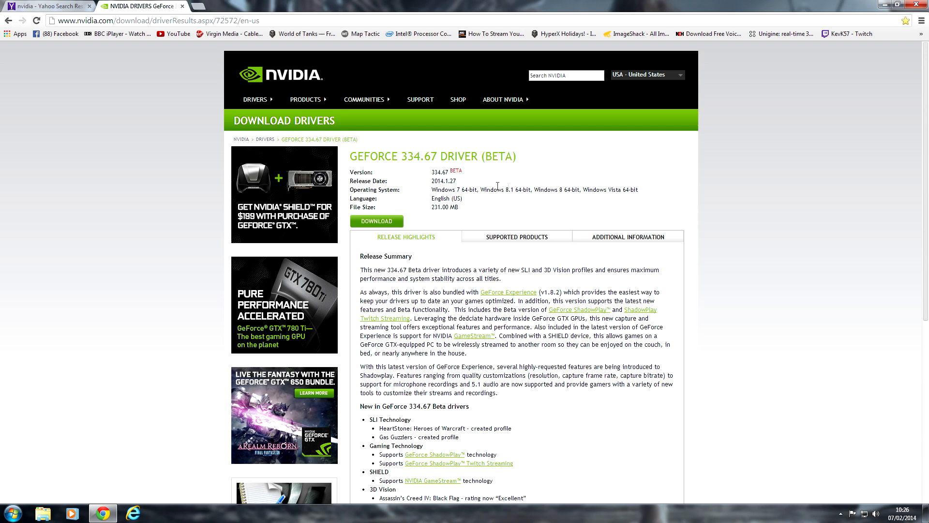
{"action": "mouse_move", "coordinate": [484, 178]}
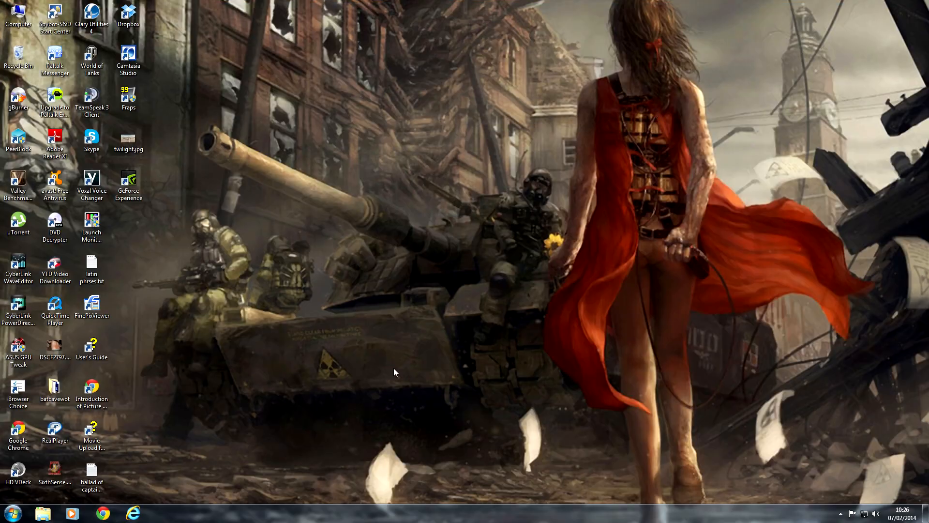
{"action": "mouse_move", "coordinate": [342, 404]}
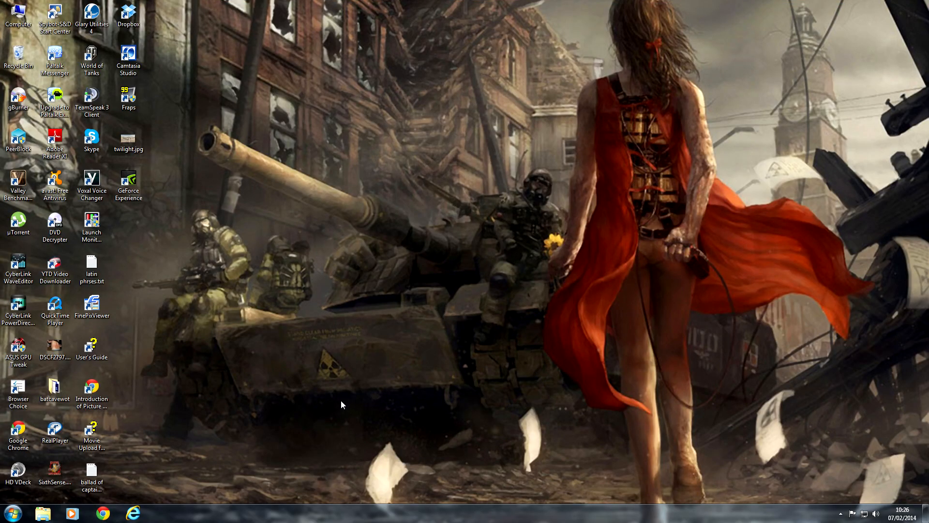